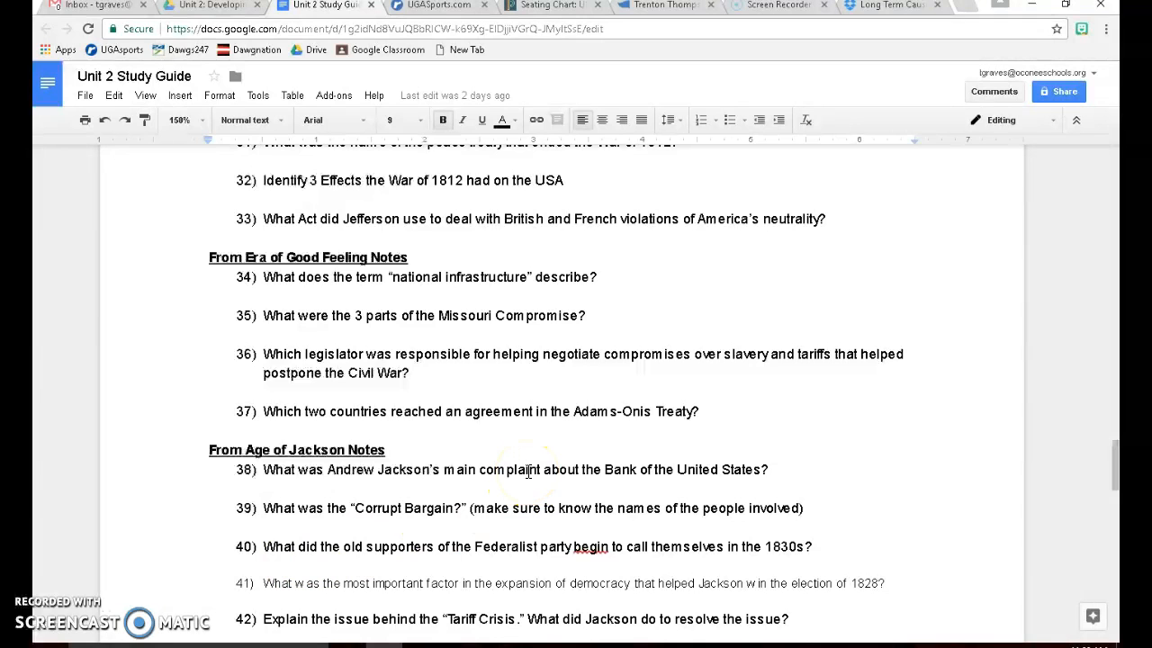
{"action": "scroll", "scroll_direction": "down", "scroll_amount": 3}
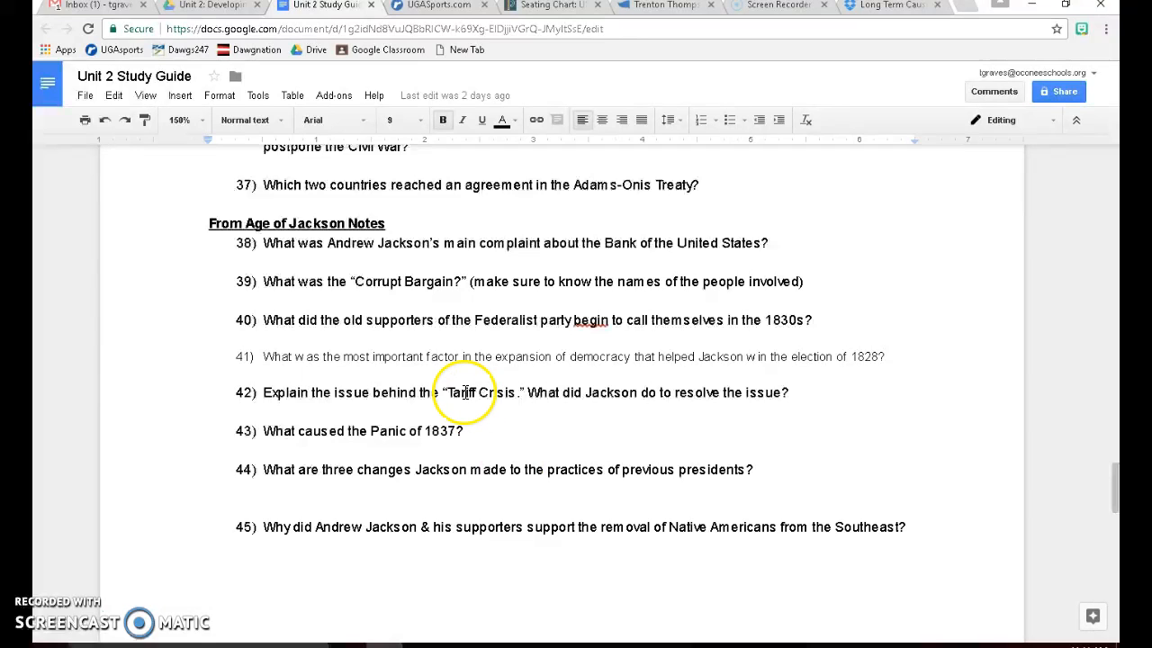
{"action": "mouse_move", "coordinate": [675, 356]}
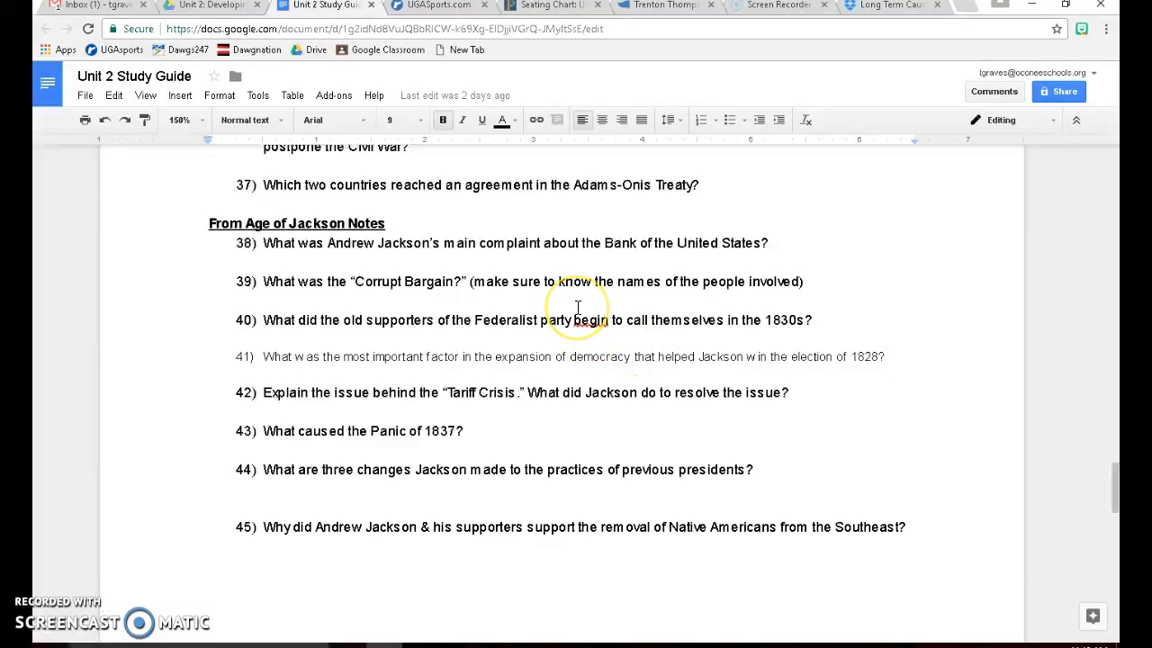
{"action": "scroll", "scroll_direction": "down", "scroll_amount": 3}
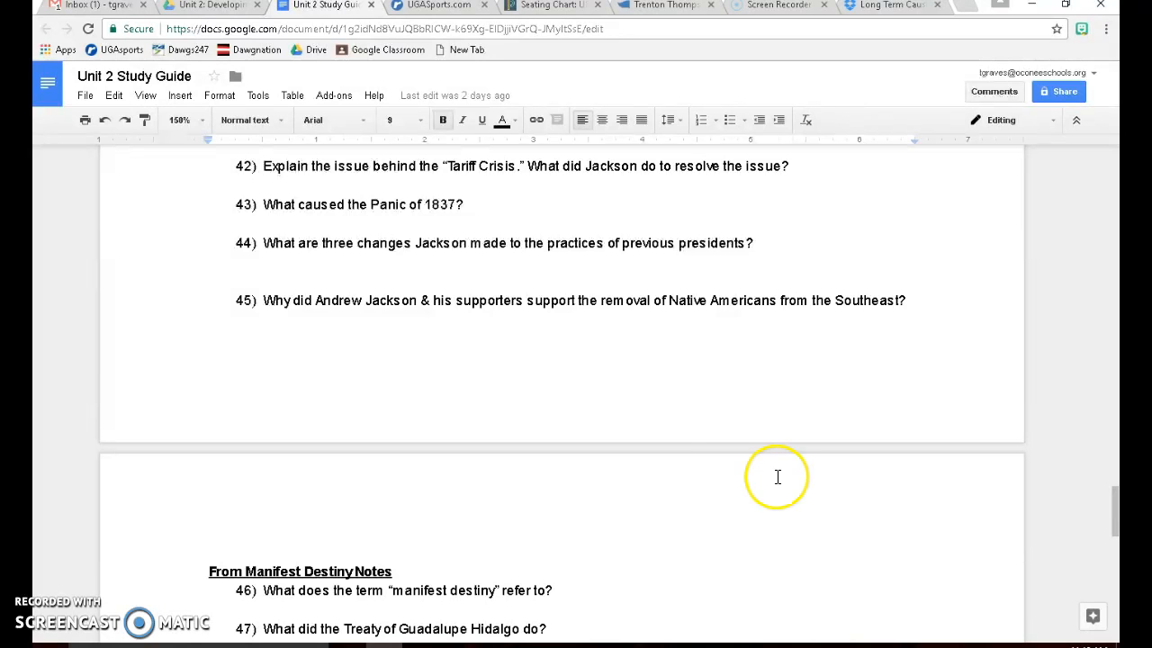
{"action": "scroll", "scroll_direction": "down", "scroll_amount": 3}
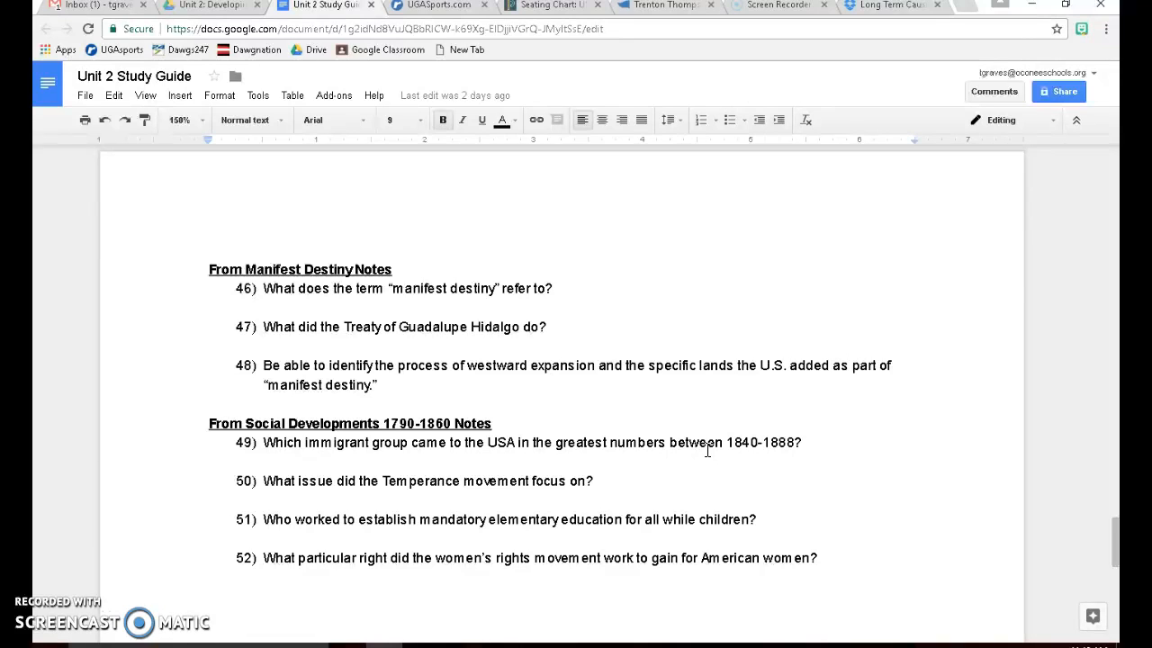
{"action": "mouse_move", "coordinate": [623, 421]}
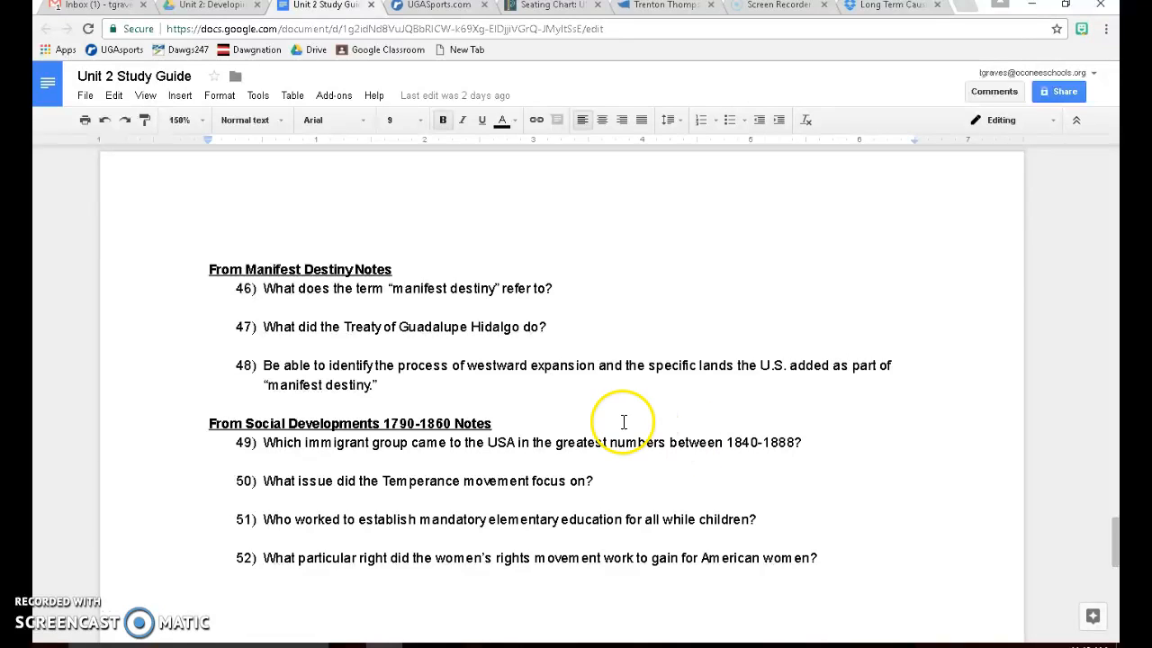
{"action": "scroll", "scroll_direction": "down", "scroll_amount": 3}
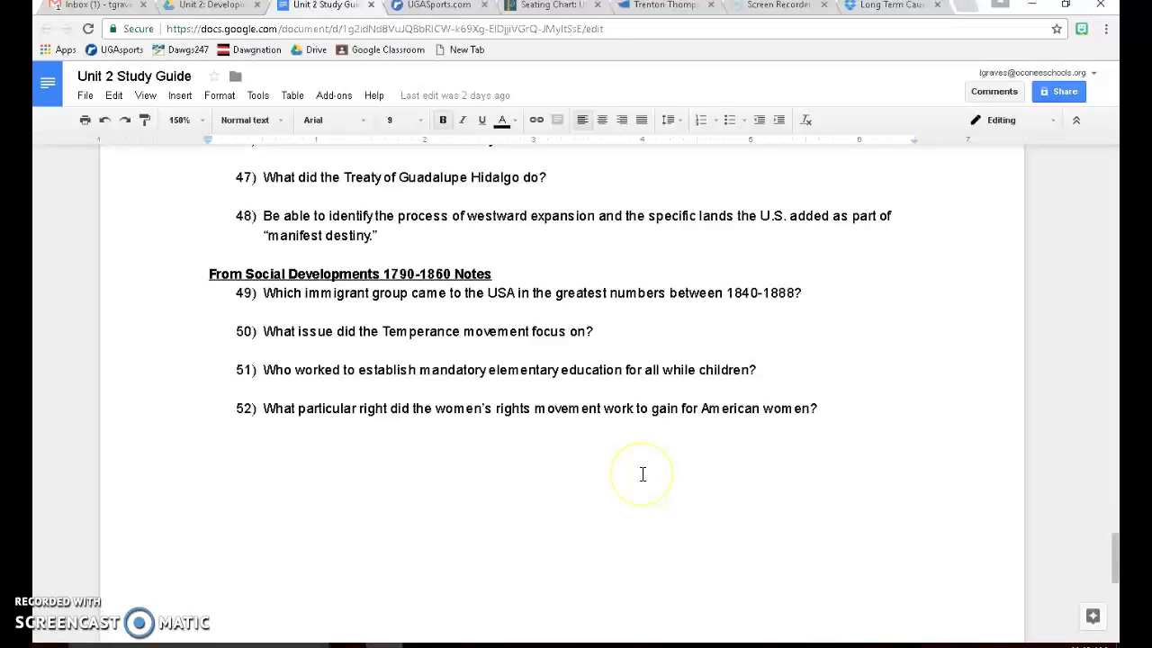